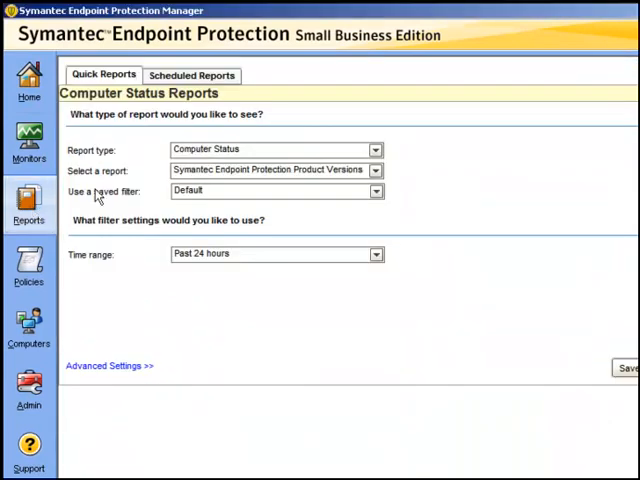
Step: Set the quick report to Computer Status with Virus Definitions Distribution for the past 24 hours
click(376, 148)
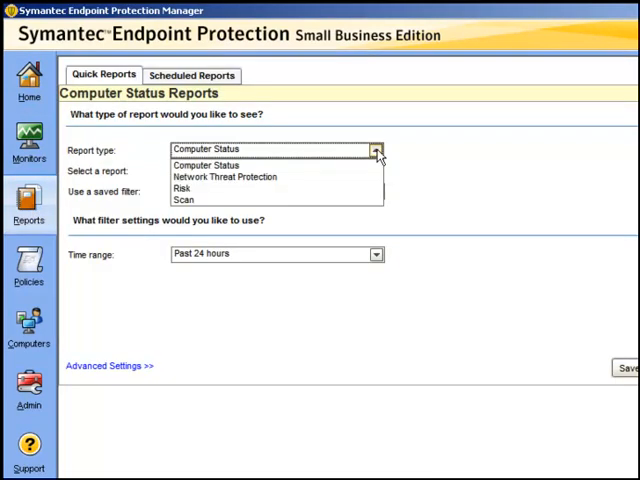
click(206, 164)
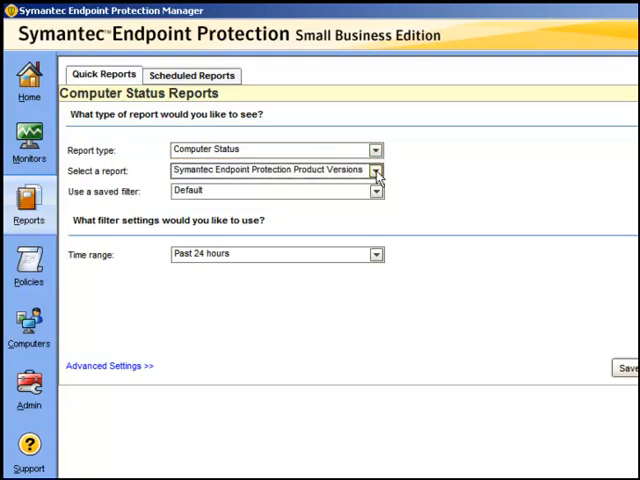
click(376, 170)
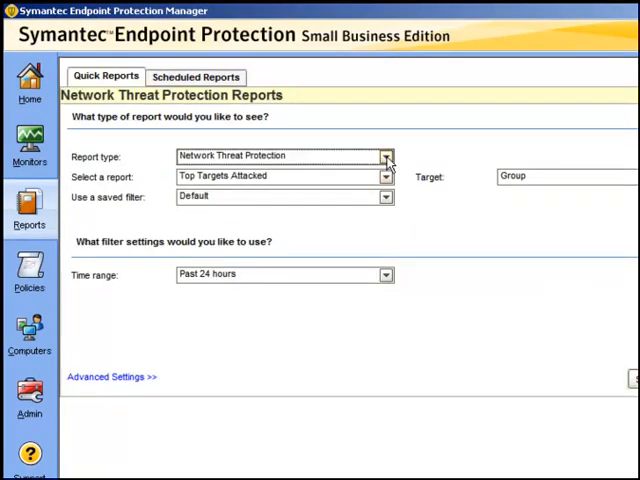
click(386, 156)
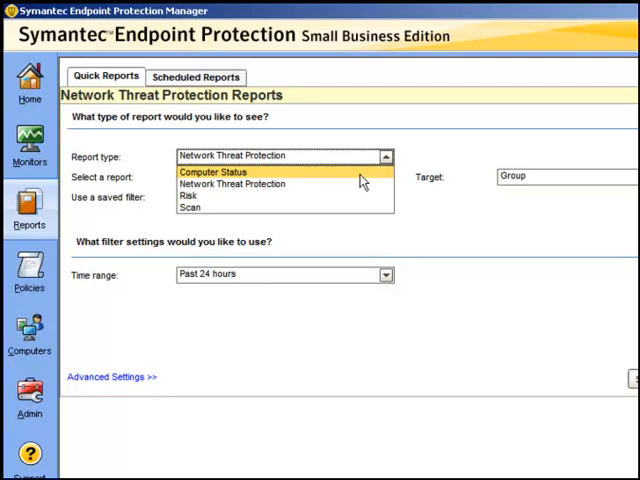
click(212, 172)
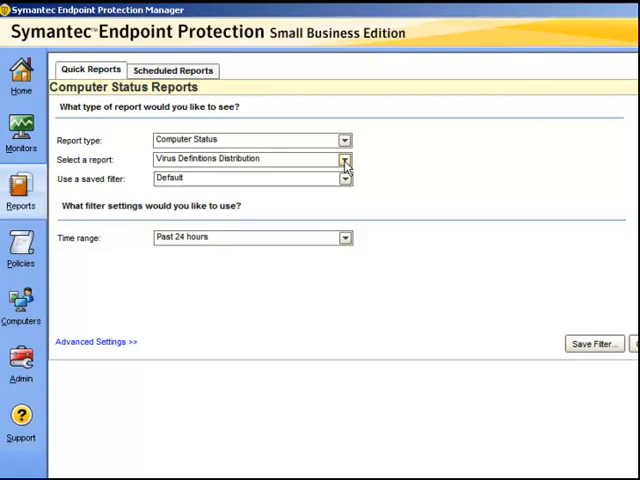
Step: Run the Virus Definitions Distribution report showing 3 Windows computers at 100% on one revision
click(344, 160)
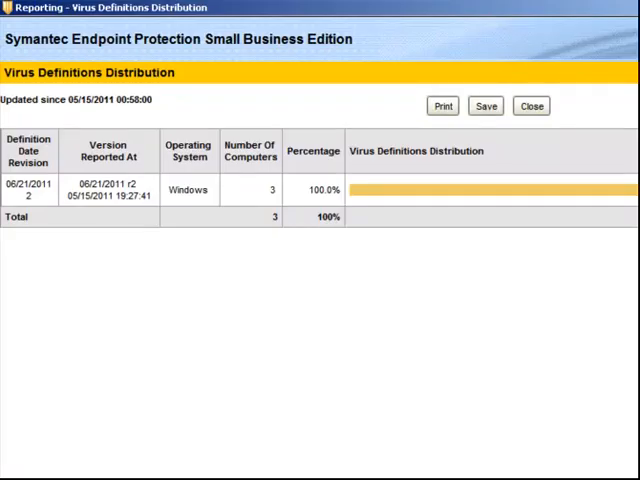
mouse_move(36, 230)
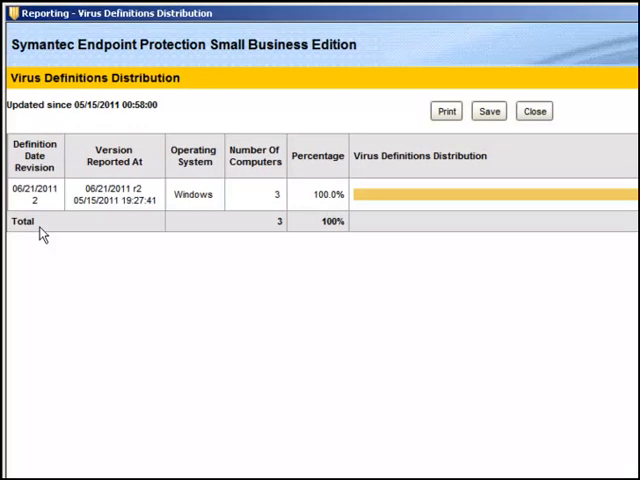
mouse_move(268, 232)
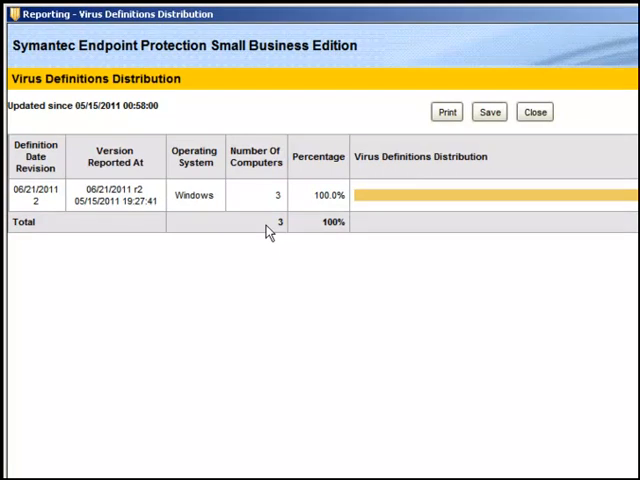
mouse_move(534, 112)
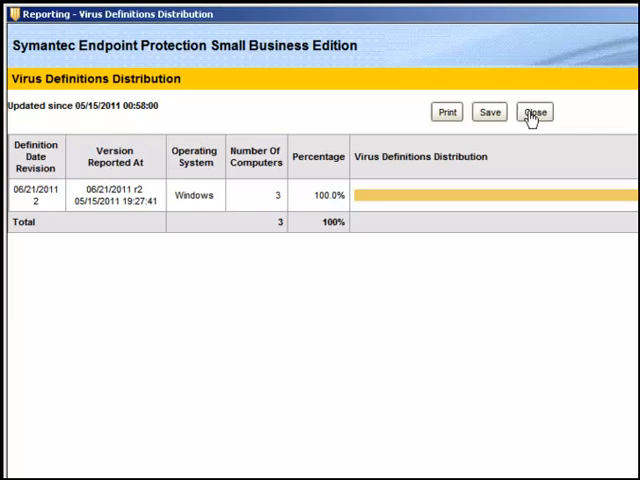
click(534, 112)
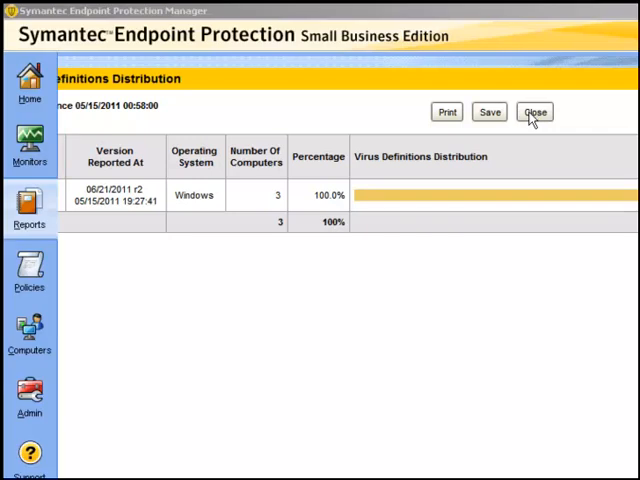
Step: Close the report window and review the computer status report list, keeping Virus Definitions Distribution
click(536, 112)
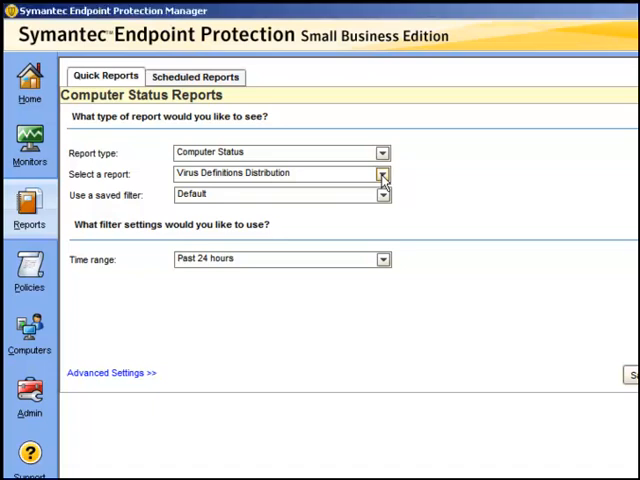
click(382, 174)
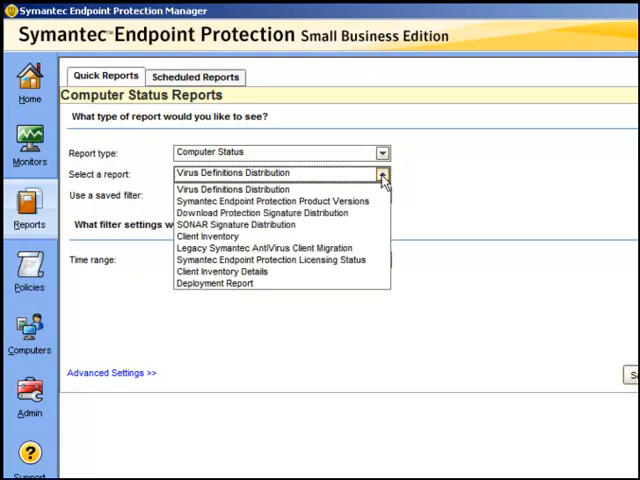
mouse_move(352, 210)
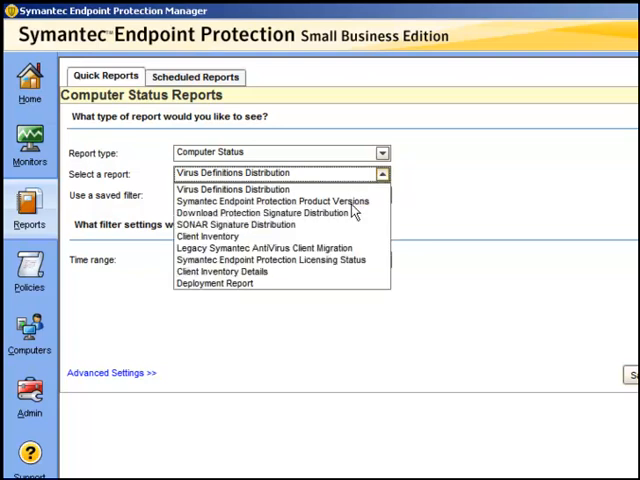
mouse_move(270, 200)
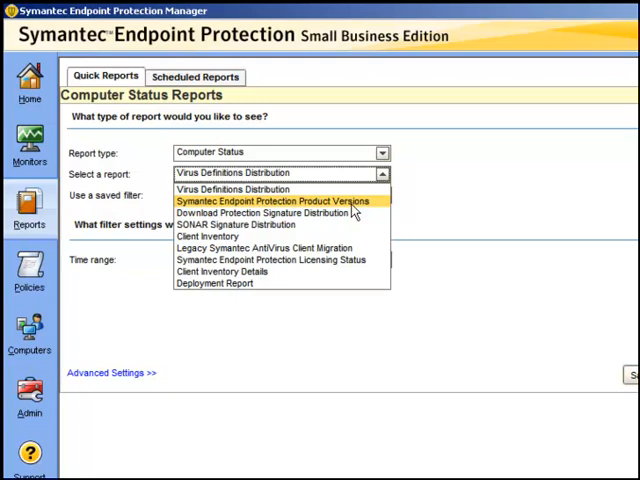
mouse_move(344, 218)
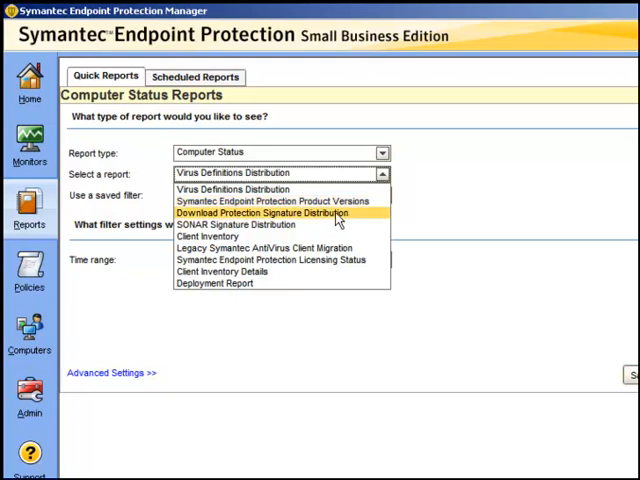
mouse_move(284, 228)
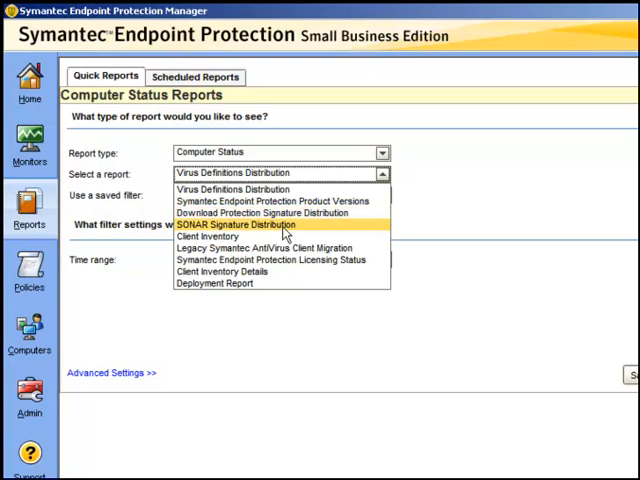
mouse_move(288, 262)
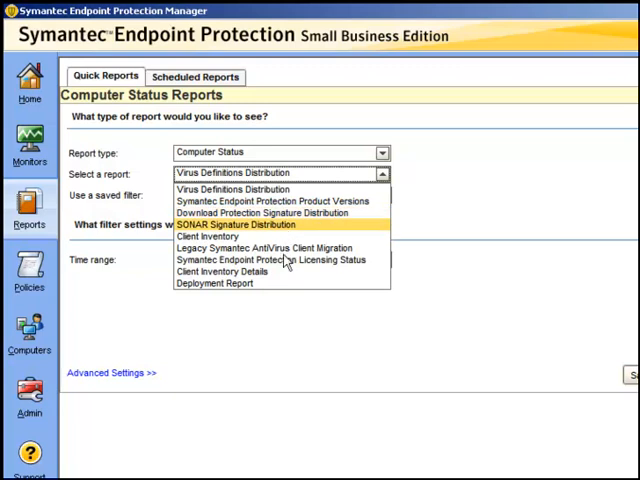
mouse_move(284, 260)
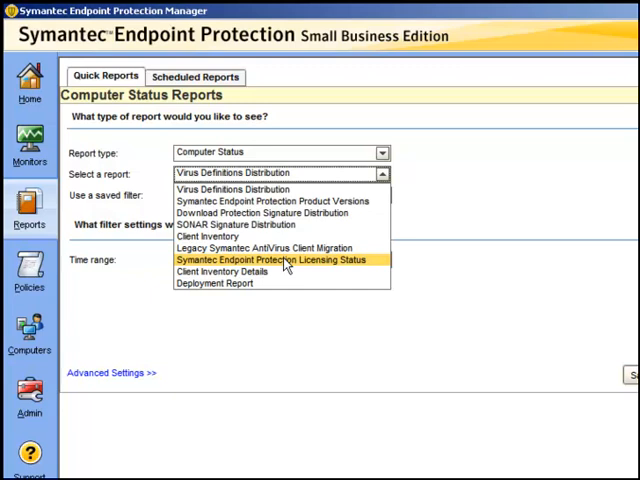
mouse_move(32, 332)
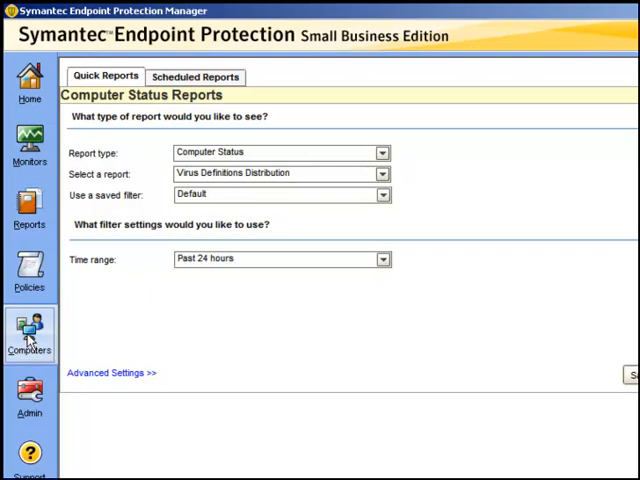
Step: Show the Laptops and Desktops group with CS01 and CS02 online and matching policy serial numbers
click(30, 336)
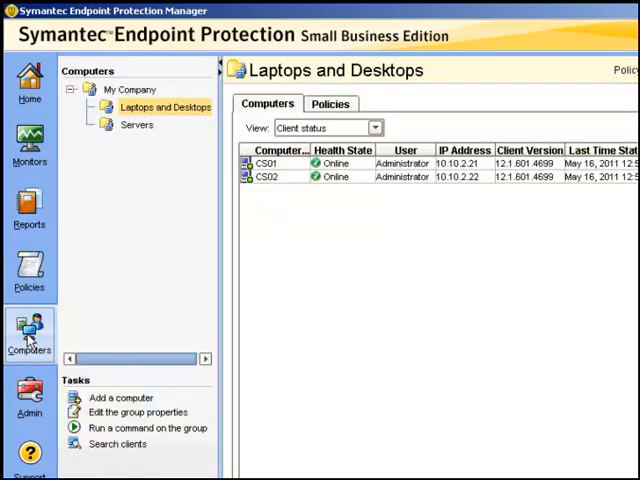
mouse_move(160, 130)
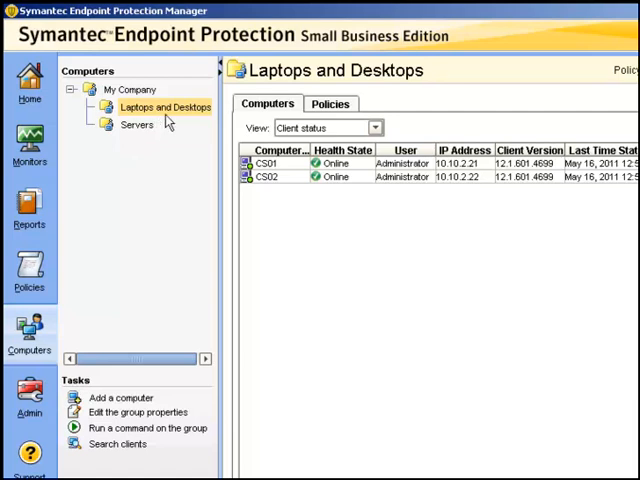
click(376, 128)
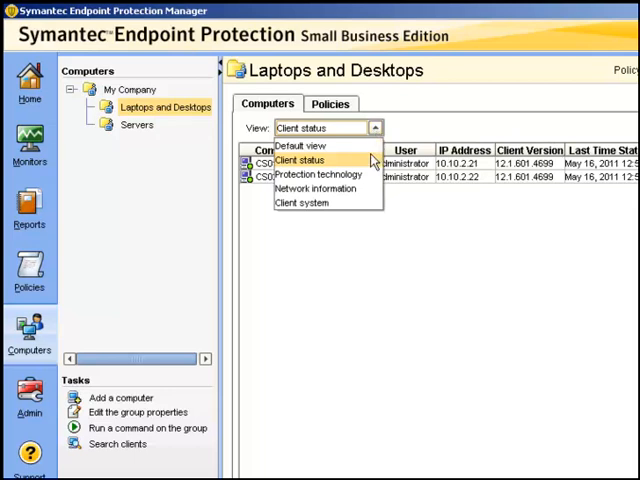
click(300, 160)
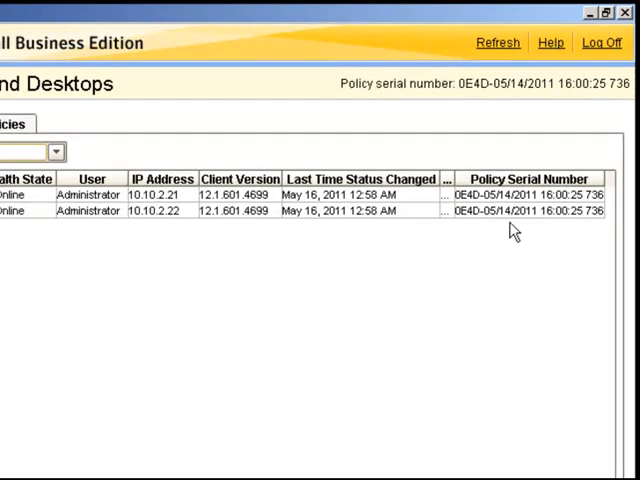
mouse_move(584, 222)
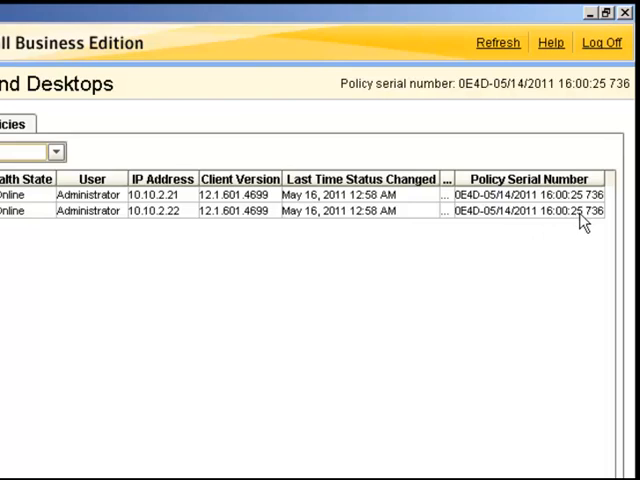
mouse_move(624, 98)
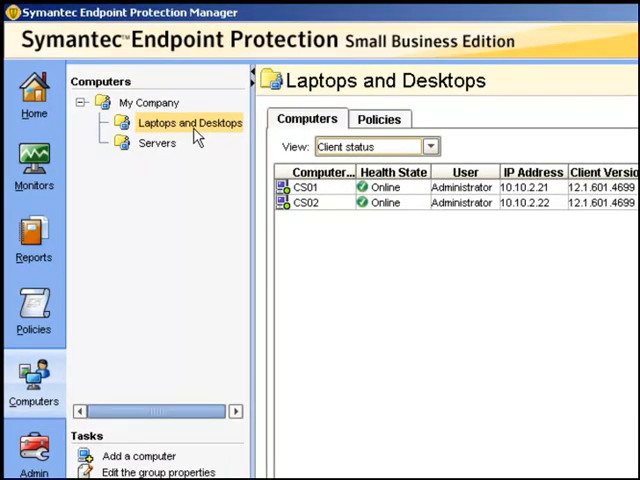
mouse_move(384, 212)
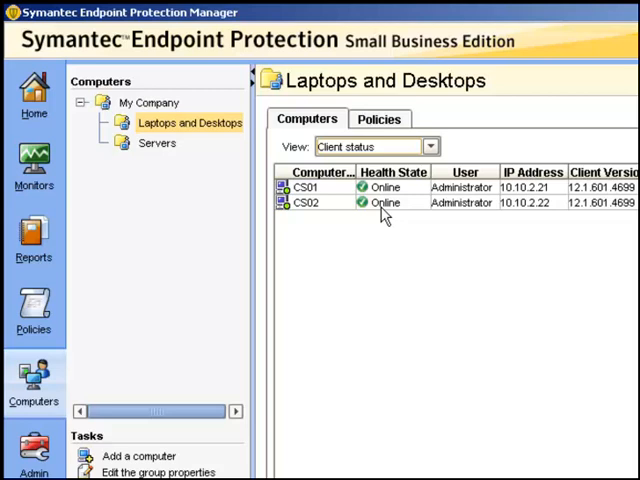
mouse_move(298, 218)
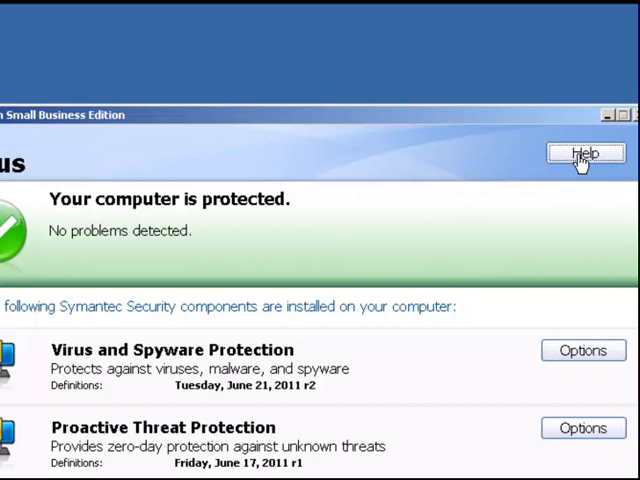
Step: Show the client's Troubleshooting details: server SEPM01, group Laptops and Desktops, policy serial number
click(584, 152)
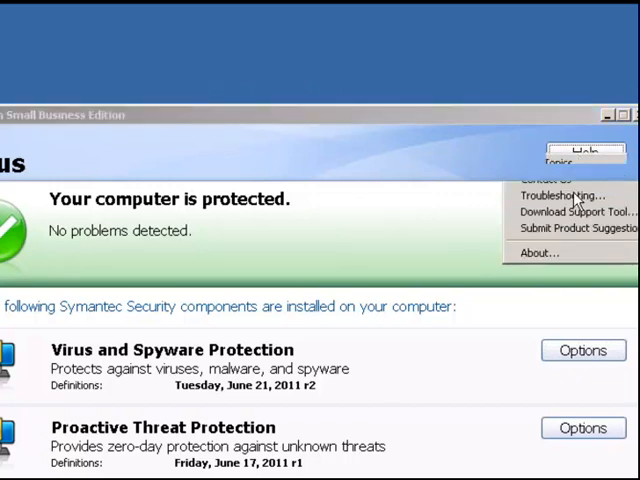
click(560, 194)
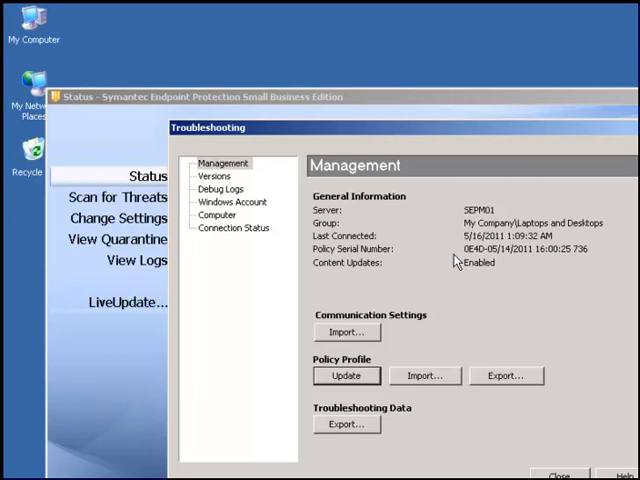
mouse_move(228, 196)
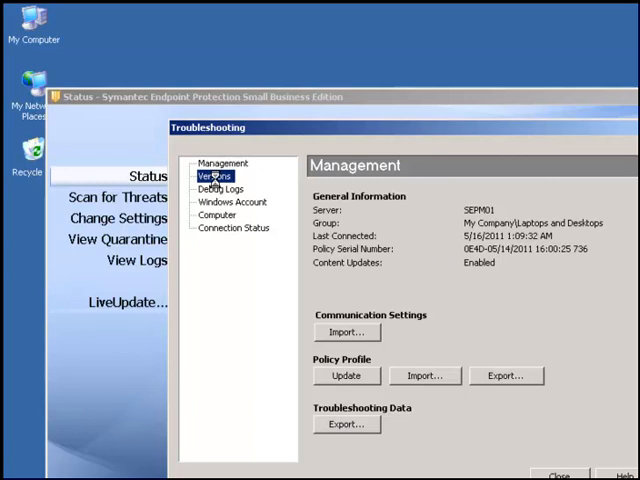
Step: Review Versions, Debug Logs and Connection Status (SEPM01, port 8014), then close Troubleshooting
click(214, 176)
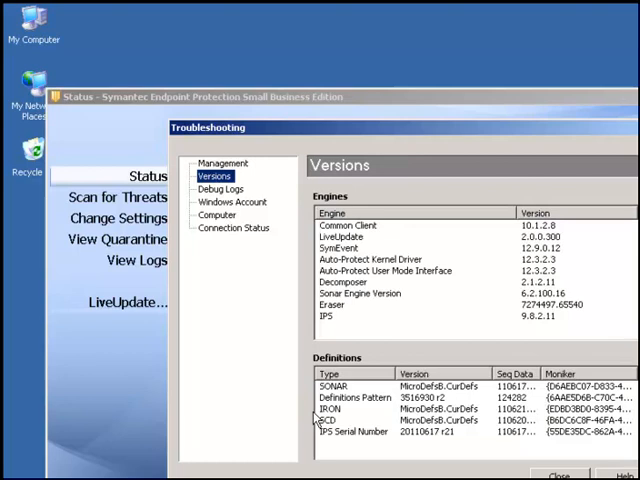
mouse_move(264, 284)
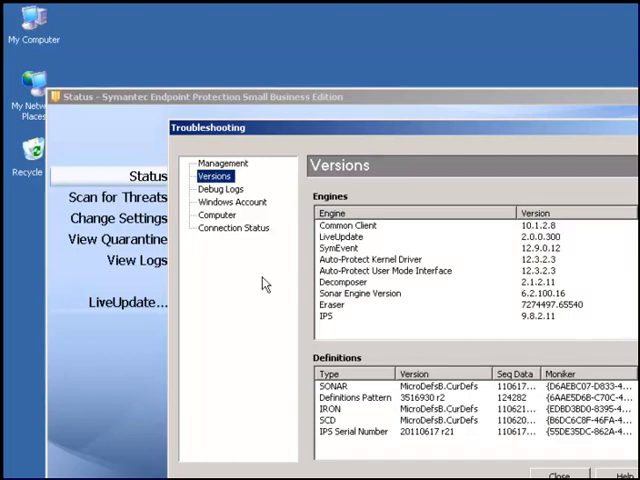
click(220, 188)
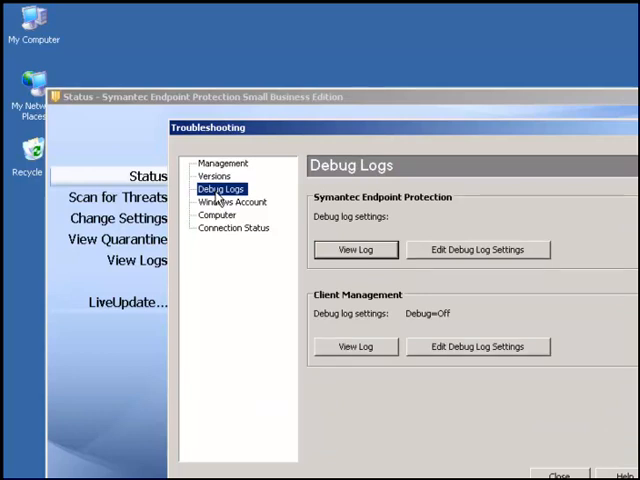
click(232, 228)
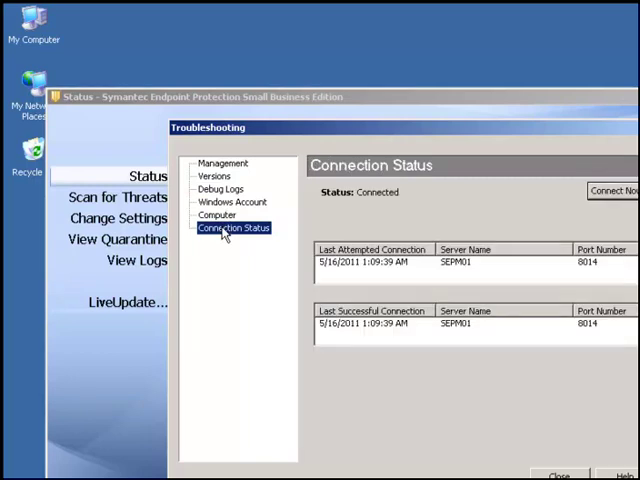
mouse_move(312, 270)
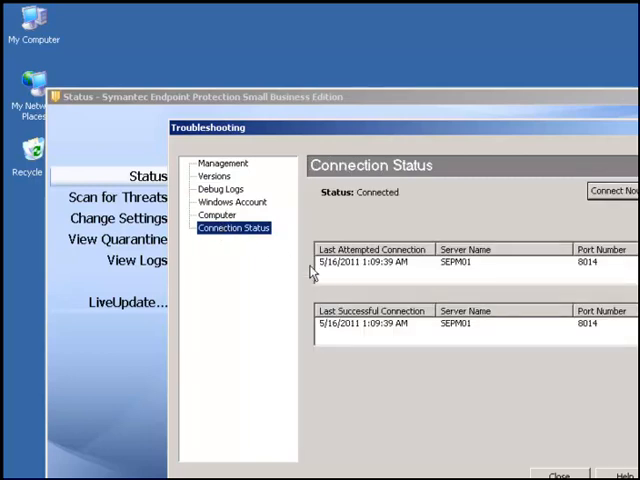
mouse_move(350, 280)
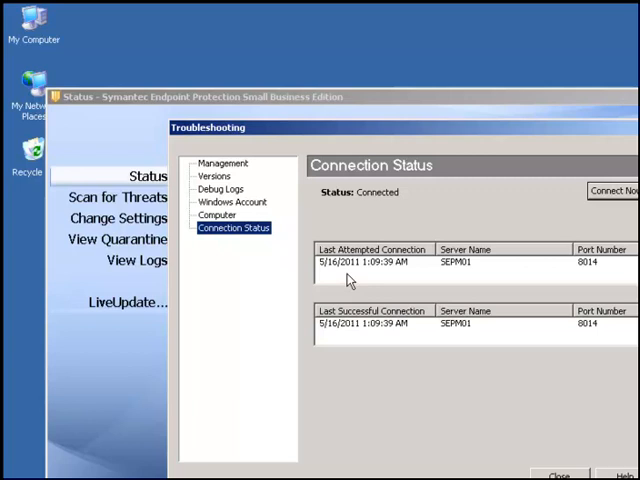
mouse_move(604, 278)
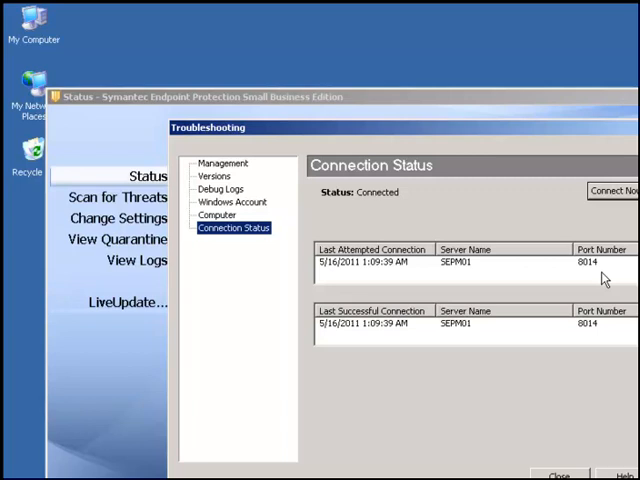
mouse_move(612, 206)
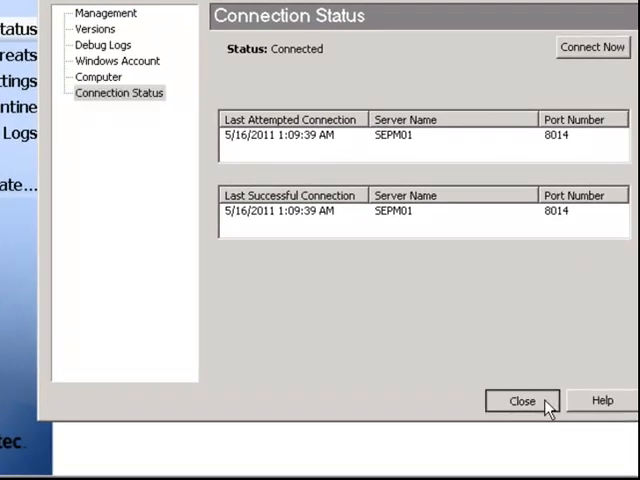
click(520, 400)
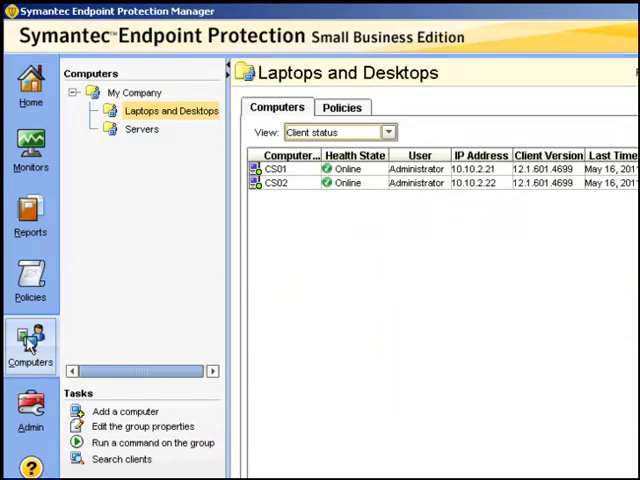
Step: Switch the Laptops and Desktops list to the Protection technology view, all components Enabled for both clients
click(388, 132)
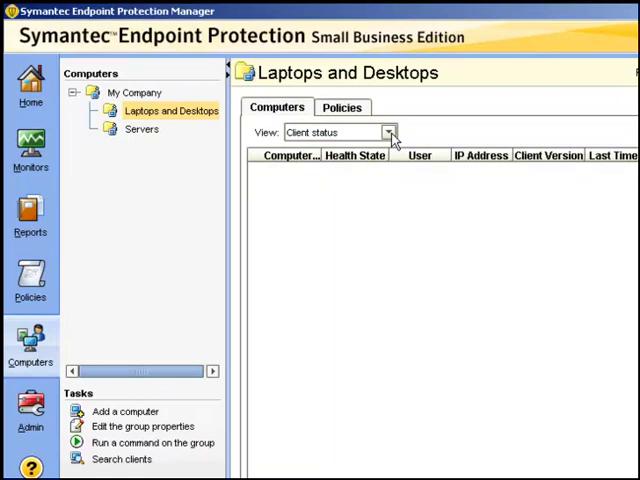
click(388, 132)
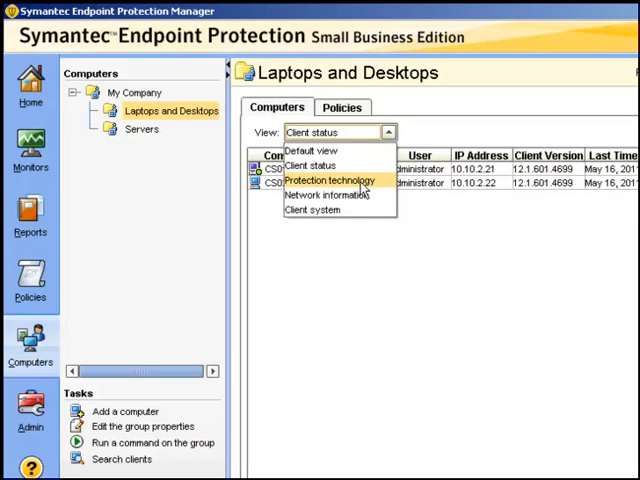
click(330, 180)
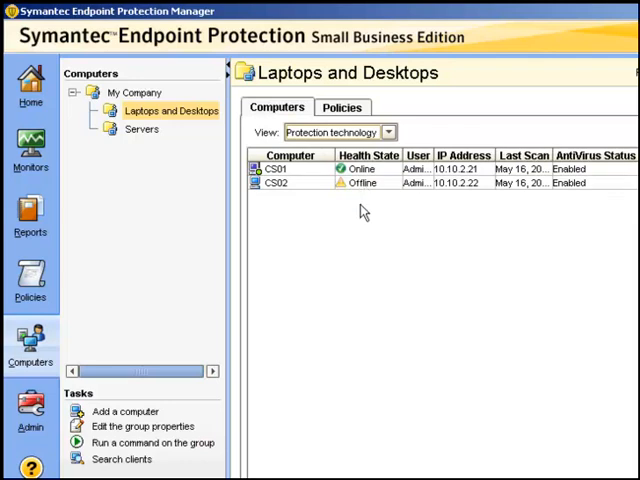
mouse_move(520, 244)
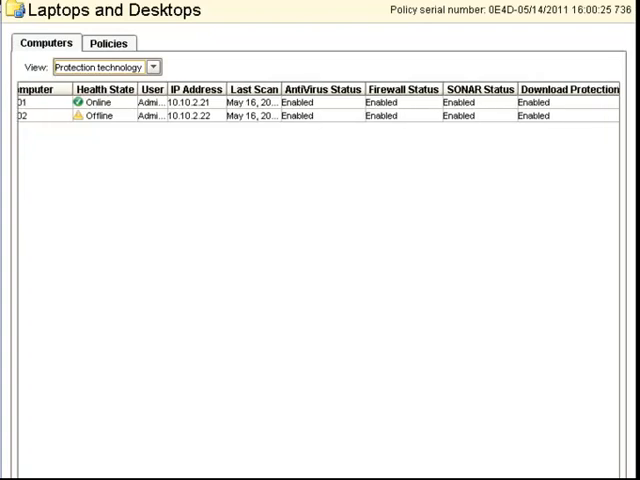
scroll(right, 3)
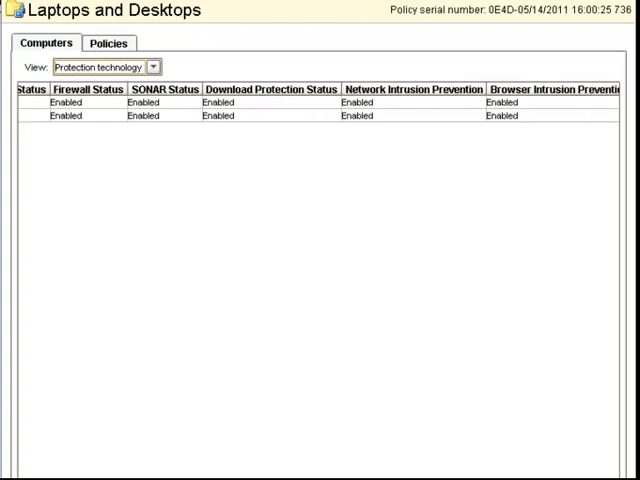
mouse_move(252, 128)
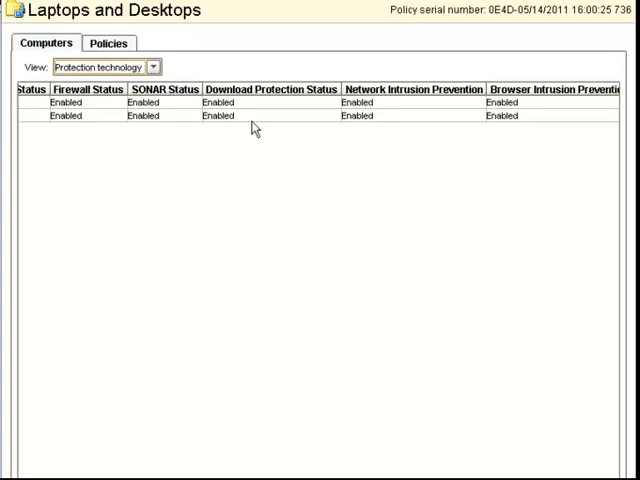
mouse_move(392, 122)
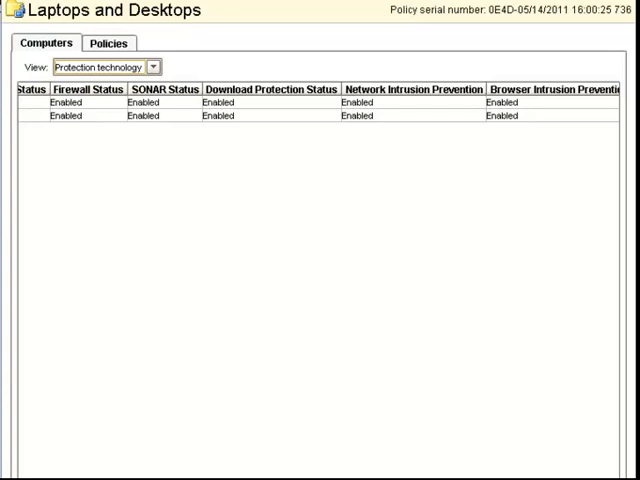
scroll(right, 3)
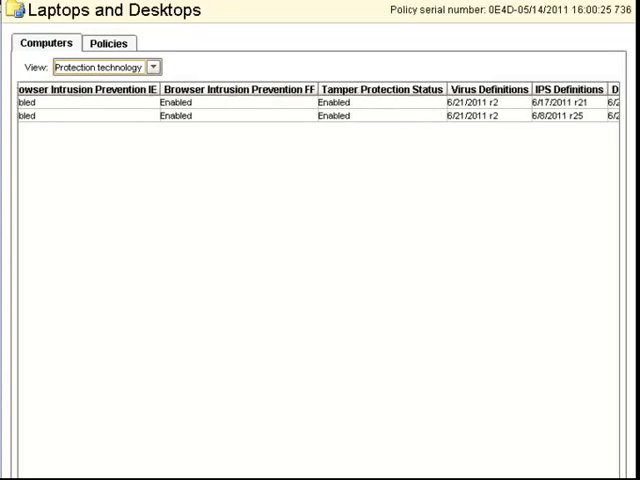
scroll(right, 3)
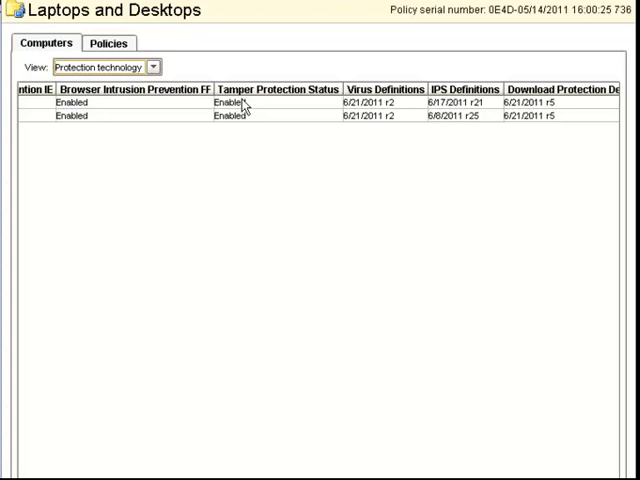
mouse_move(396, 122)
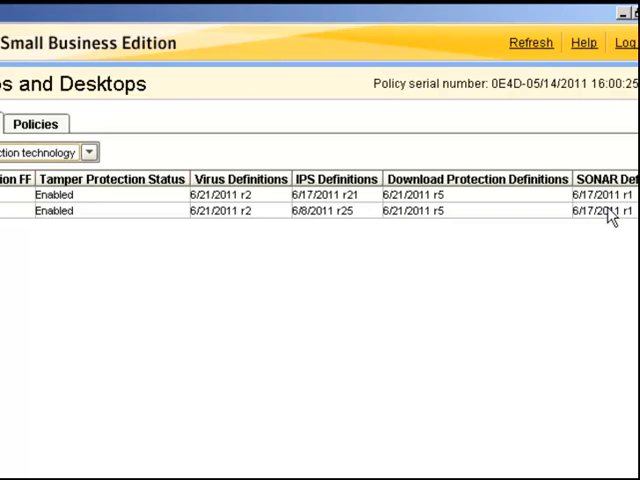
Step: Switch the list to Network information showing health state, IP, DNS and WINS for CS01 and CS02
click(448, 152)
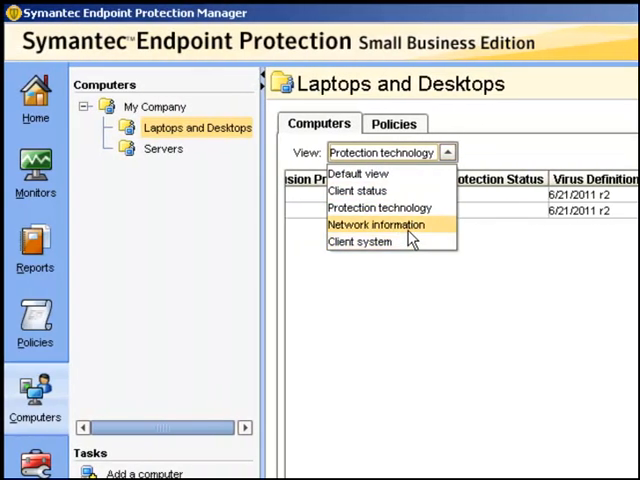
click(376, 224)
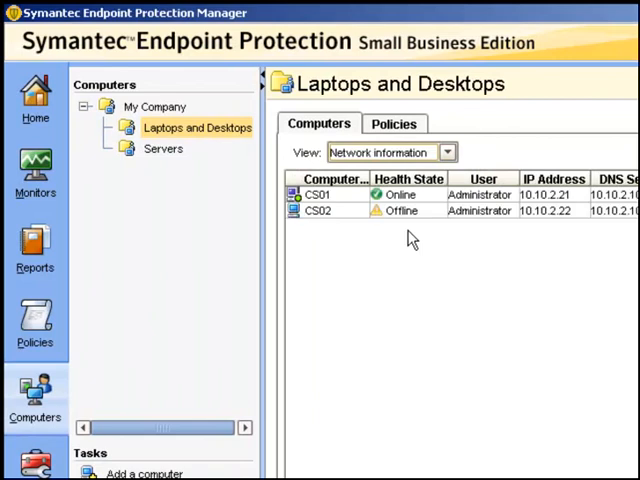
mouse_move(404, 224)
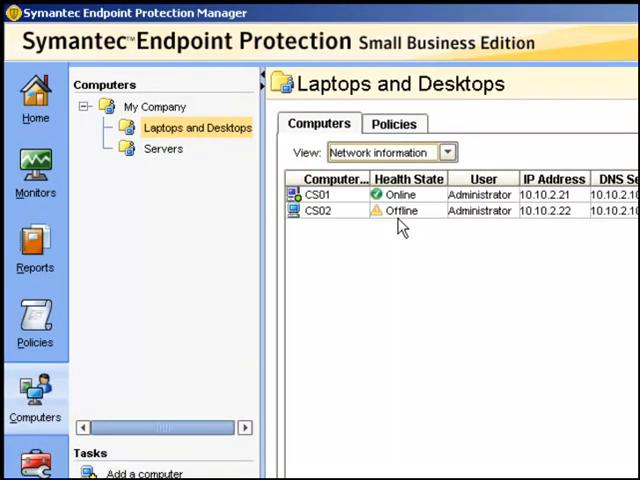
mouse_move(364, 222)
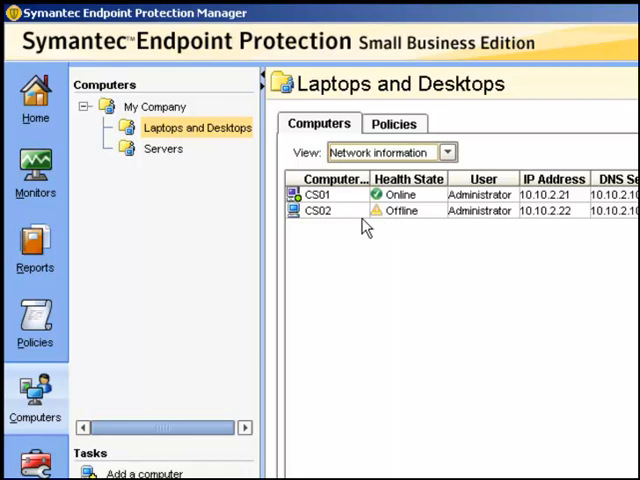
mouse_move(312, 224)
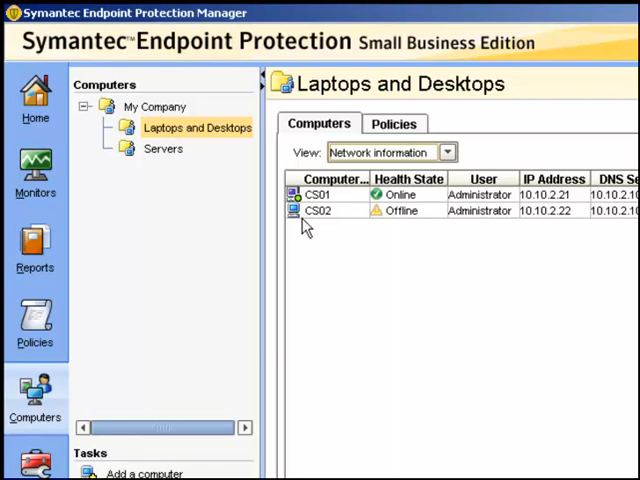
mouse_move(404, 222)
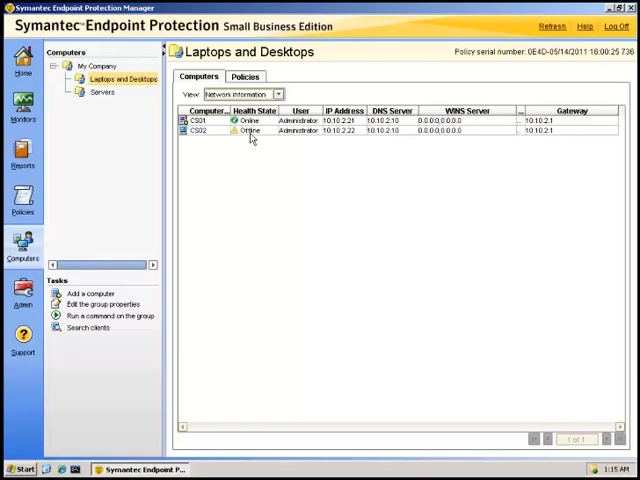
mouse_move(68, 452)
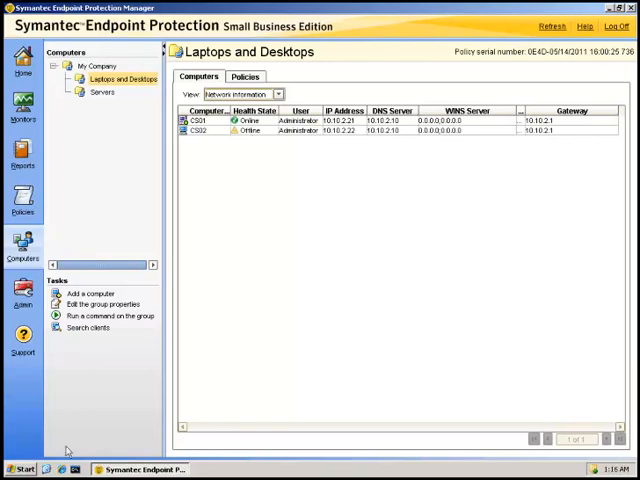
mouse_move(42, 460)
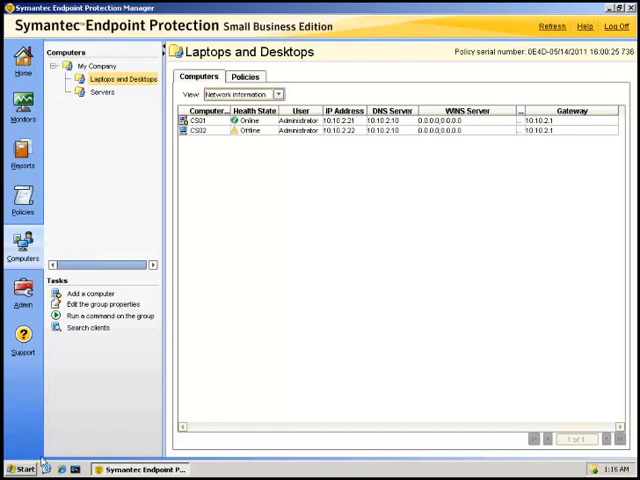
Step: Verify the Symantec database, client, manager and webserver services read Started and Automatic
click(20, 468)
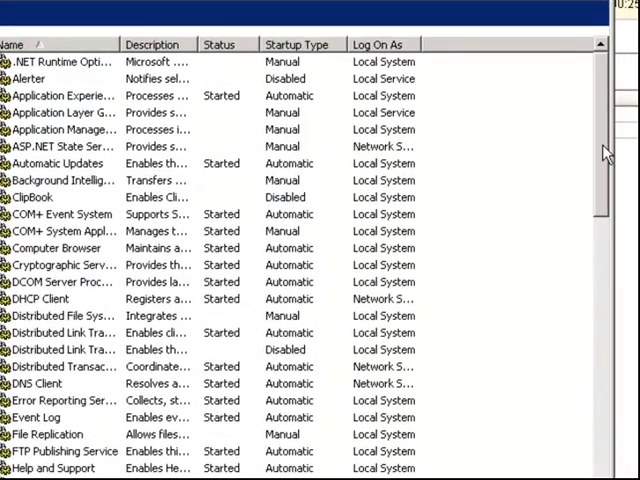
scroll(down, 3)
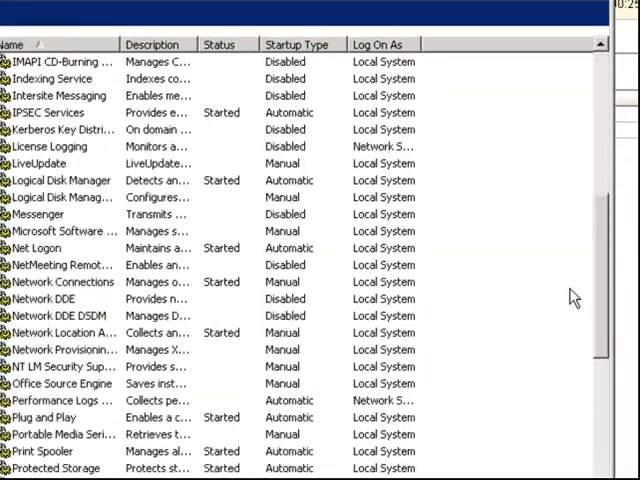
scroll(down, 3)
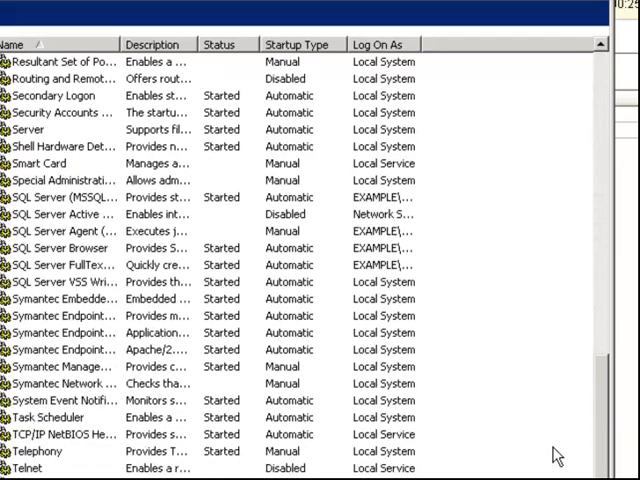
mouse_move(116, 44)
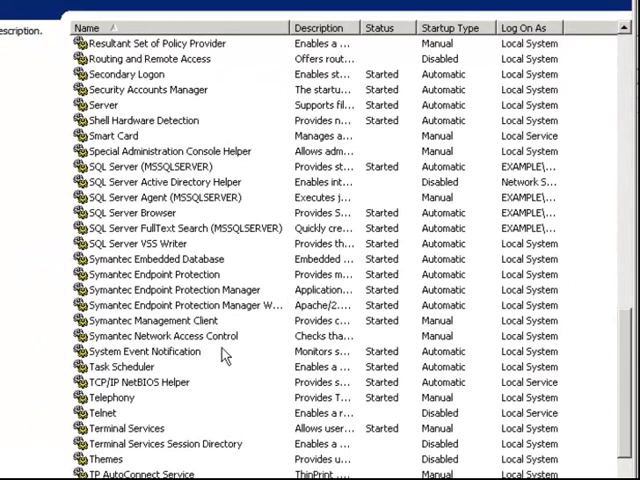
click(150, 260)
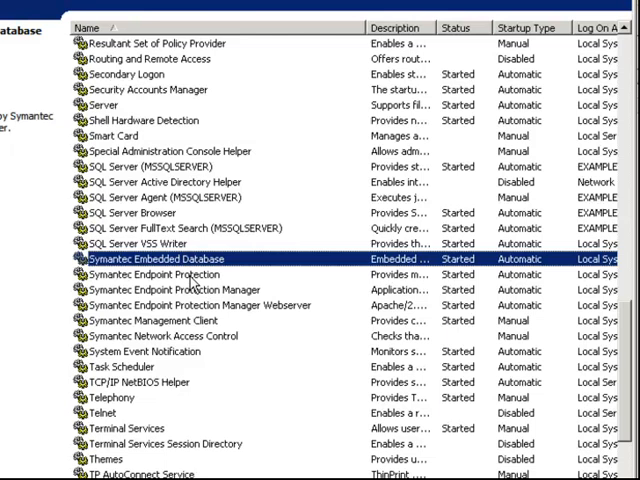
click(170, 274)
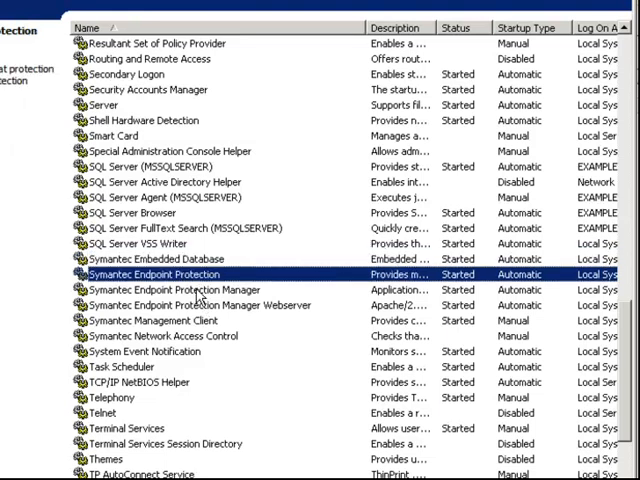
click(164, 290)
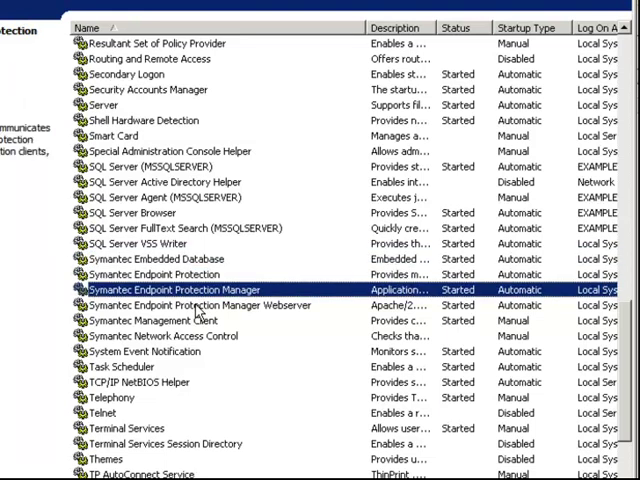
click(200, 304)
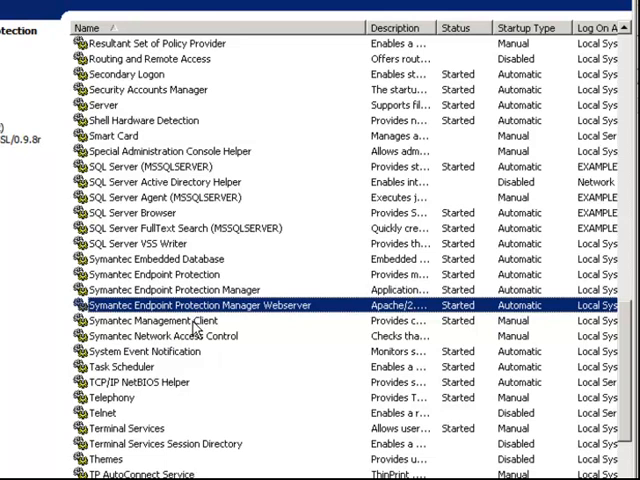
click(156, 320)
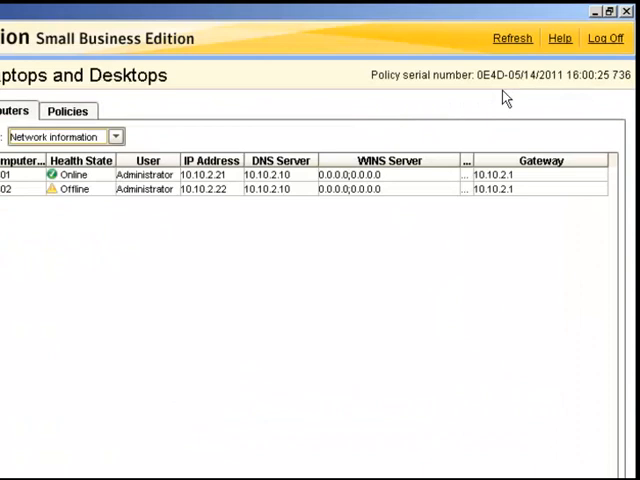
Step: Return to SEPM and show the Monitors computer status Logs page
click(22, 108)
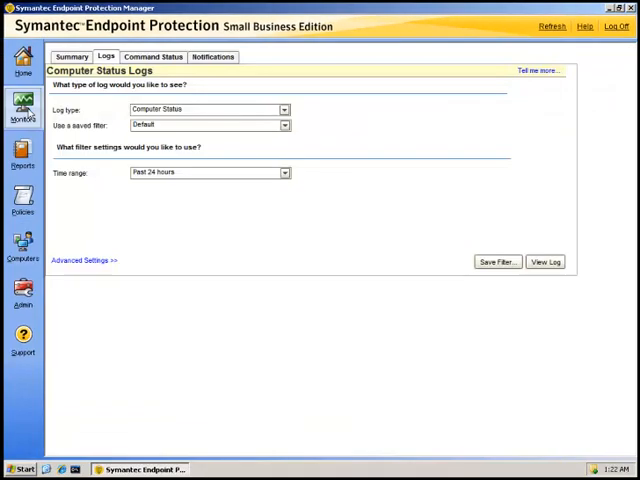